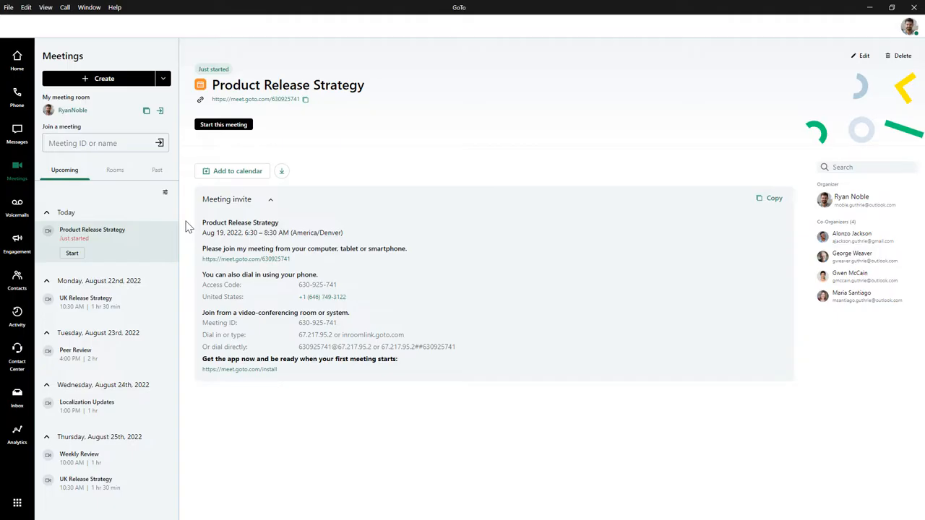
Start the Product Release Strategy meeting preview from GoTo.
left_click(101, 143)
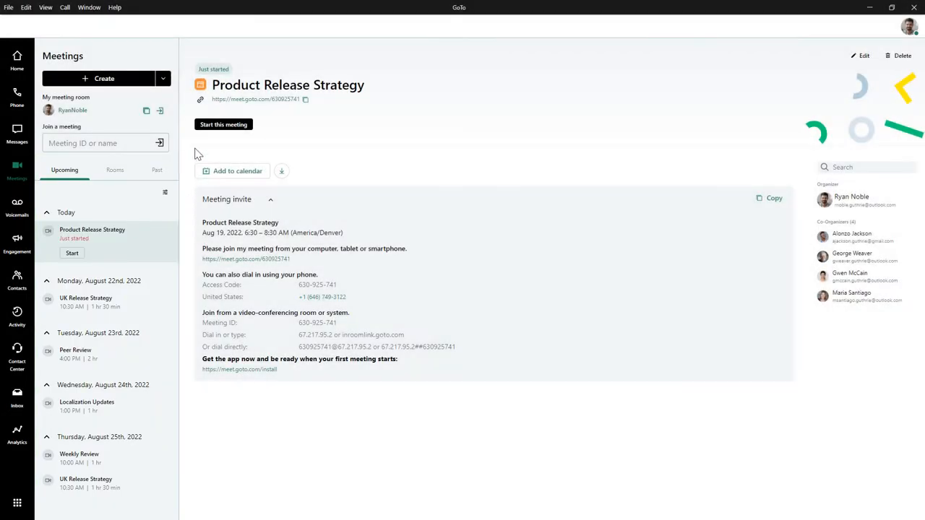
left_click(162, 78)
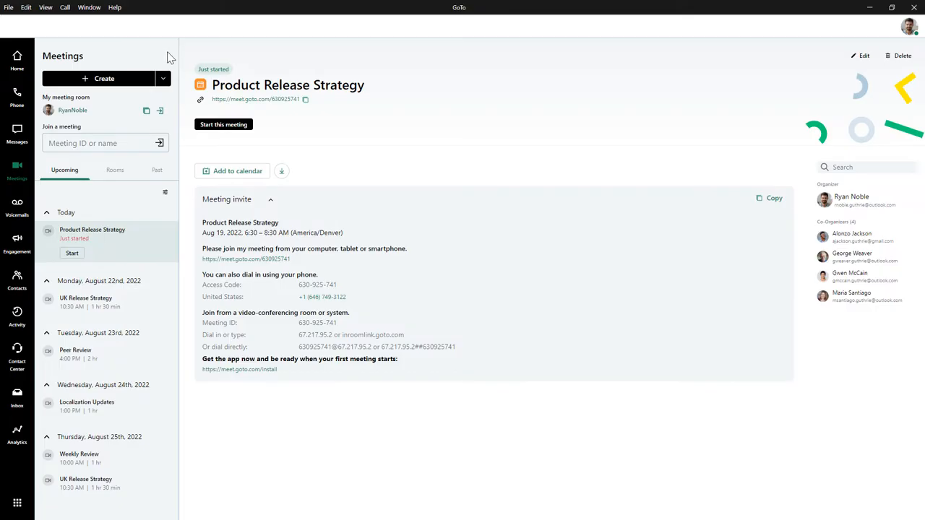
left_click(222, 125)
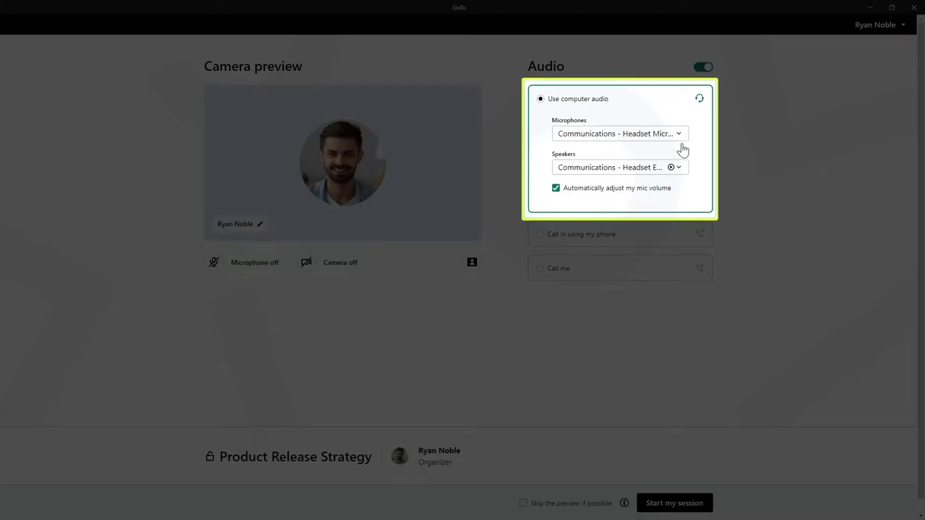
Switch the microphone to Headset Microphone (Plantronics) and view phone dial-in details.
left_click(617, 132)
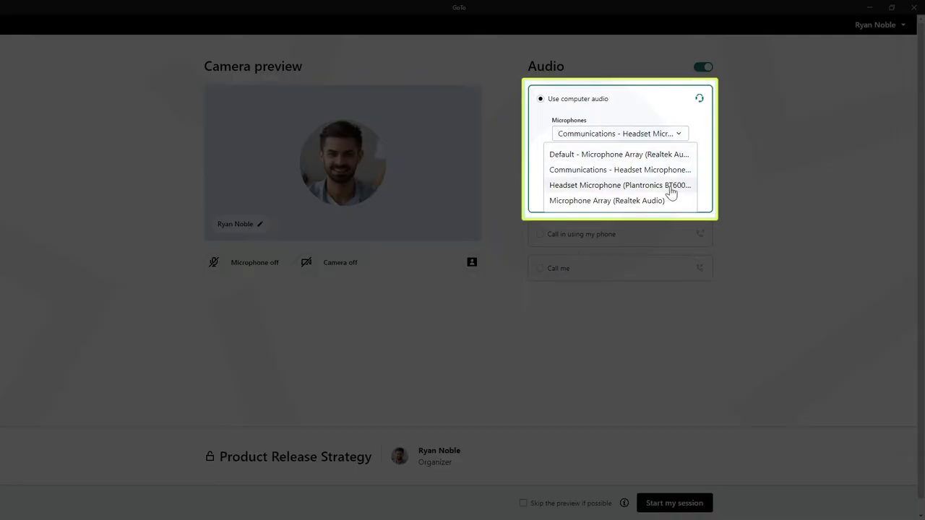
left_click(619, 185)
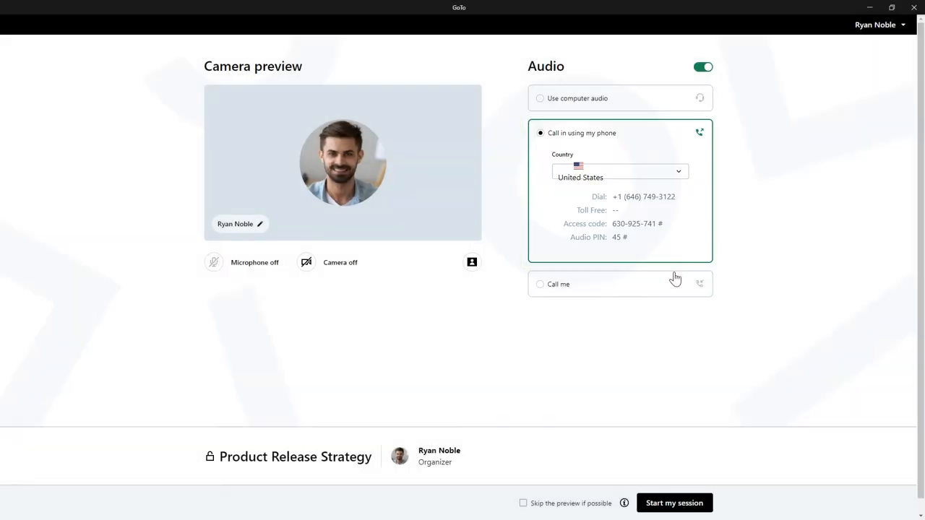
Return to computer audio with the headset and enter the session with its three participants.
left_click(558, 283)
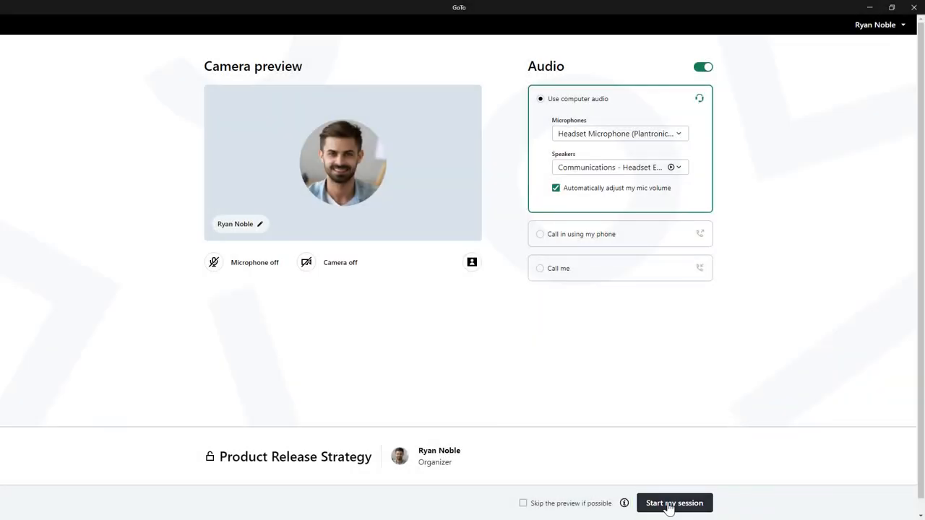
left_click(674, 503)
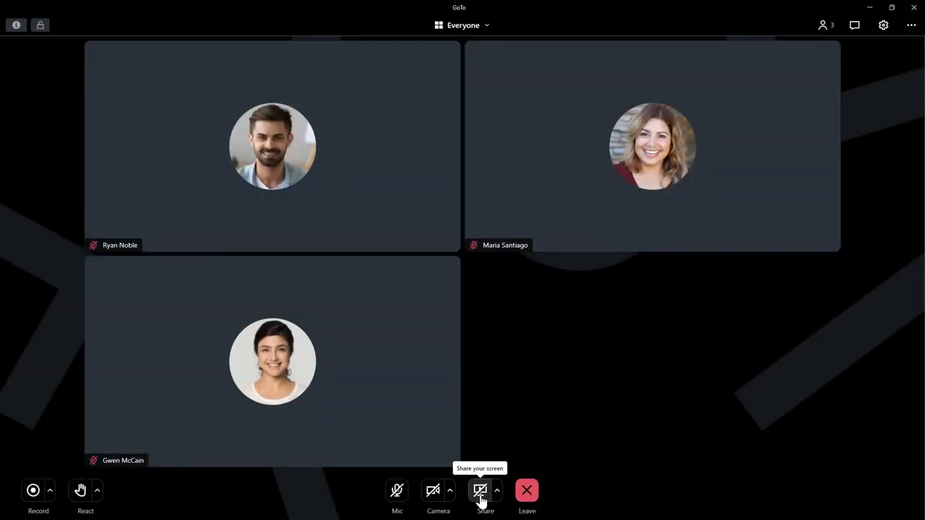
Share the screen showing the GoTo Admin Quick Start slide.
left_click(480, 490)
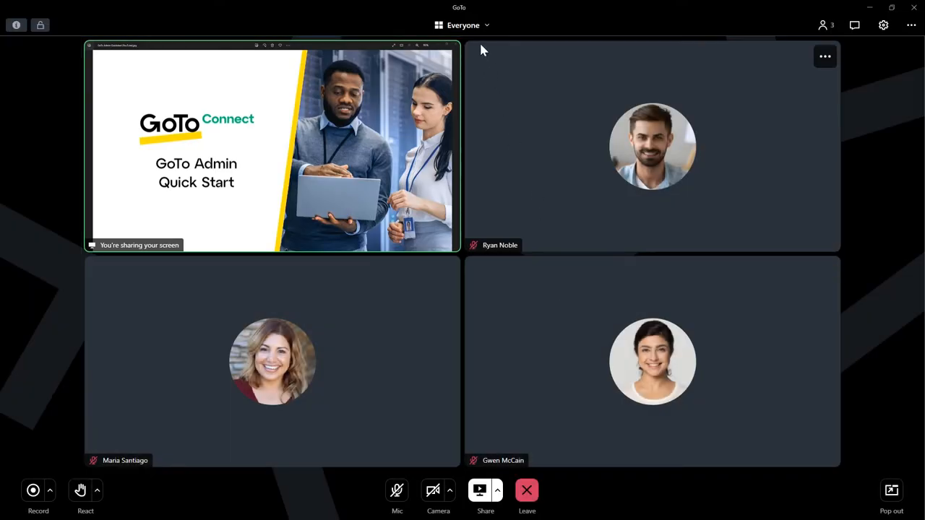
left_click(463, 24)
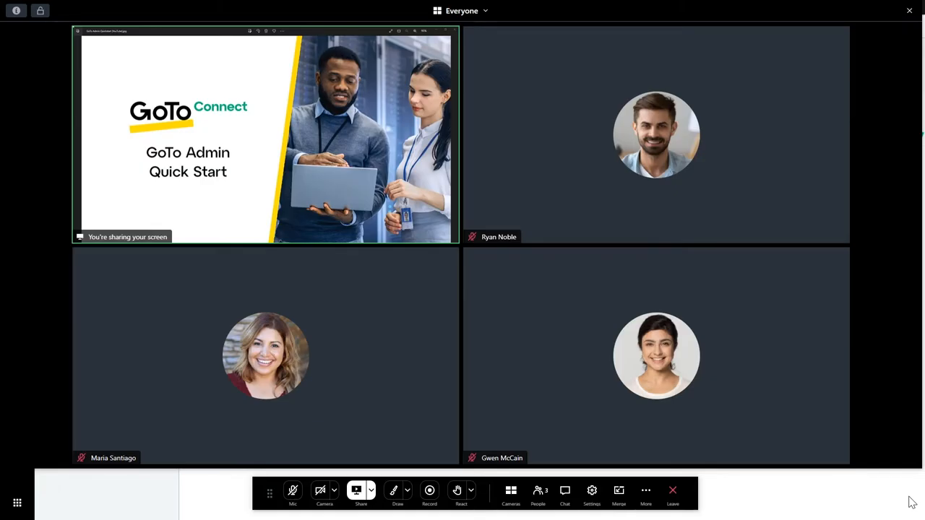
left_click(393, 491)
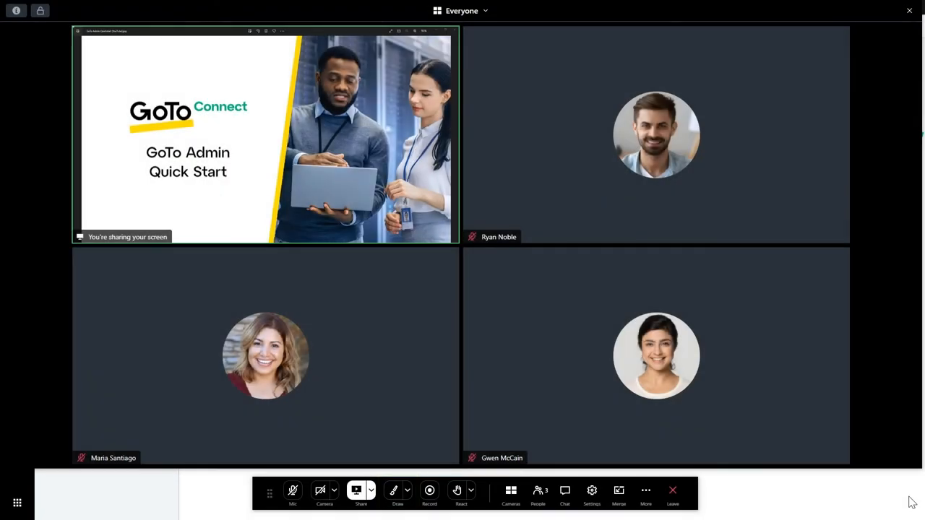
left_click(538, 494)
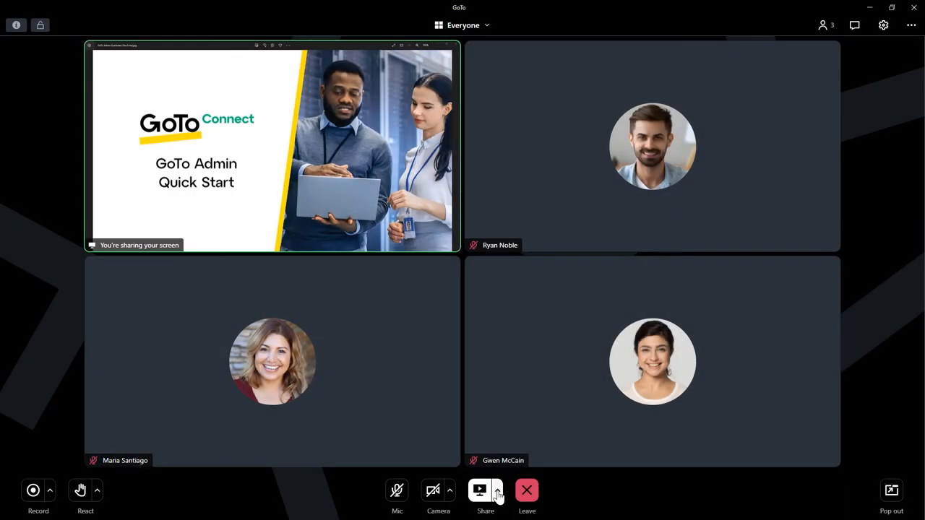
Share something else: the GoTo Mobile Quick Start window instead of the Admin one.
left_click(497, 491)
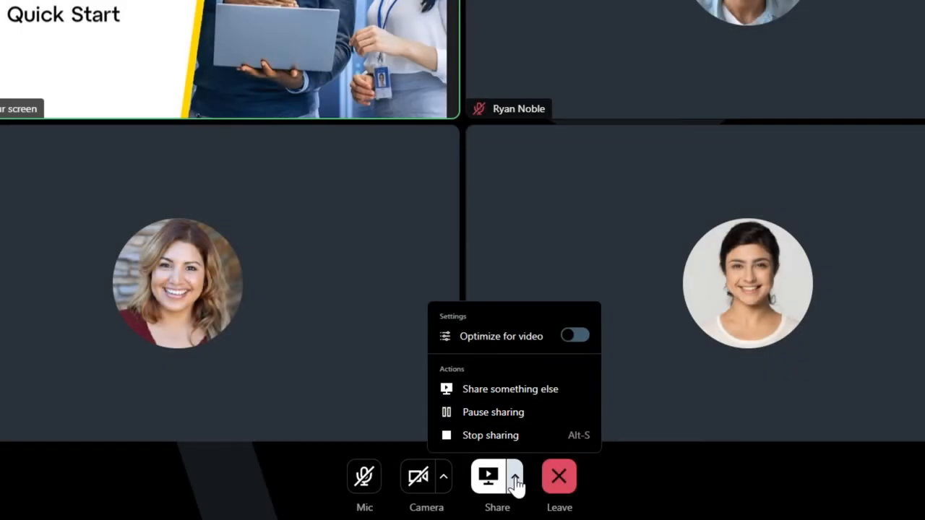
left_click(492, 412)
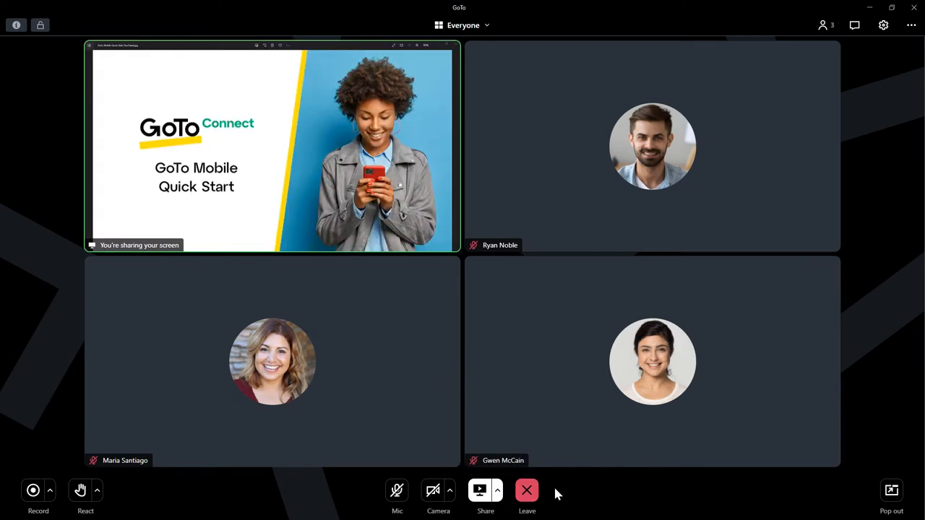
left_click(31, 490)
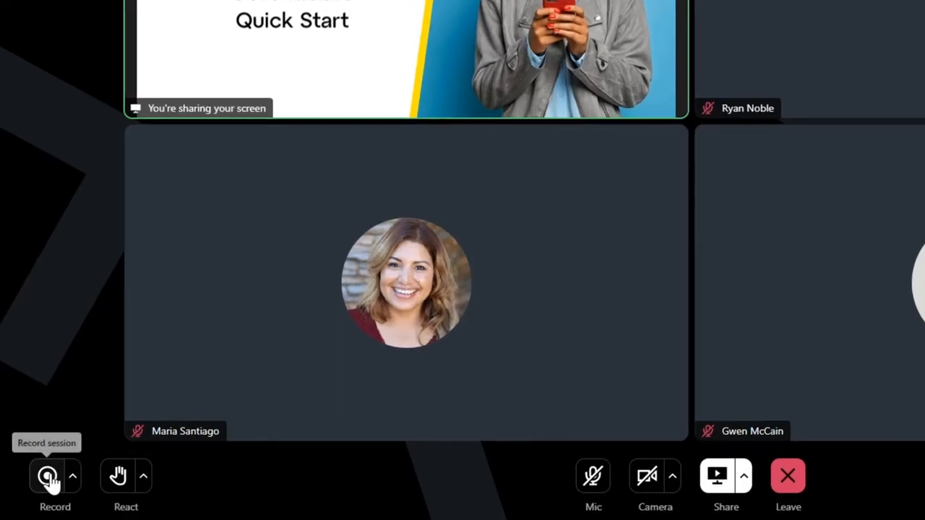
left_click(46, 475)
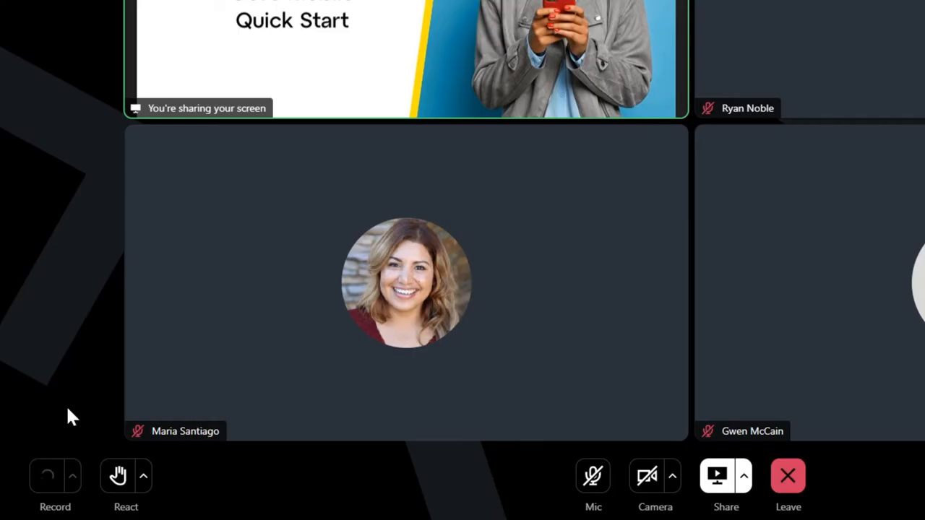
left_click(46, 475)
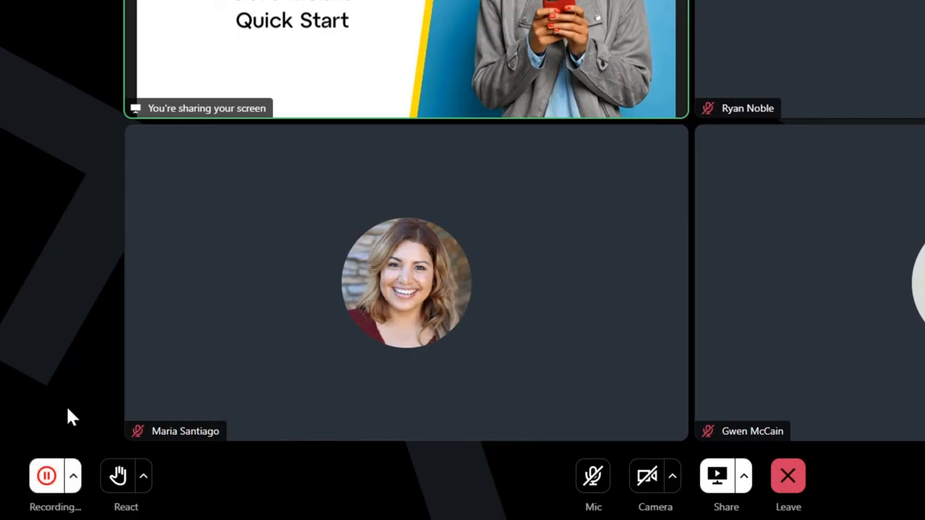
mouse_move(85, 430)
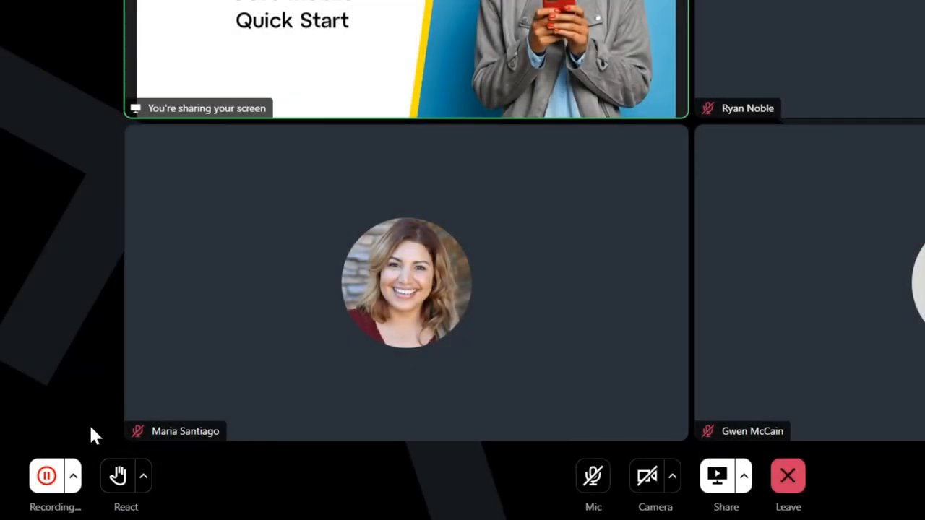
left_click(143, 476)
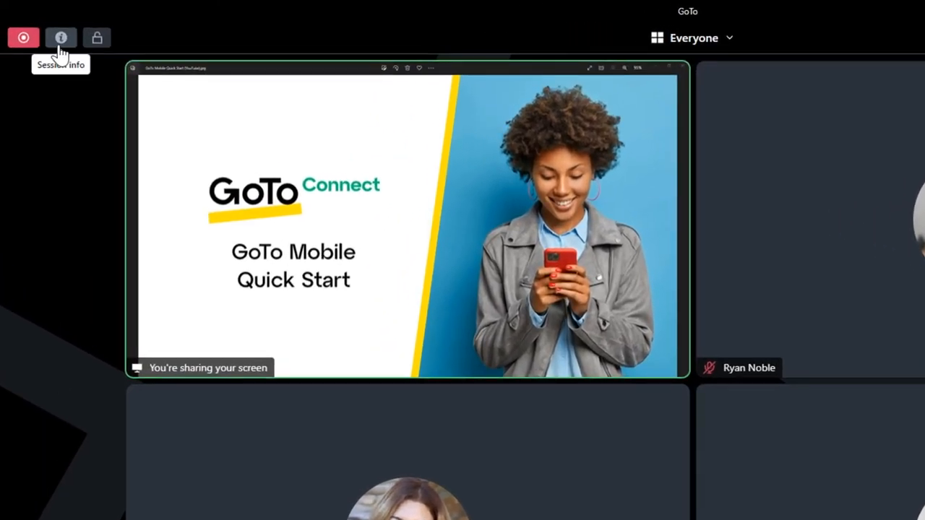
left_click(61, 37)
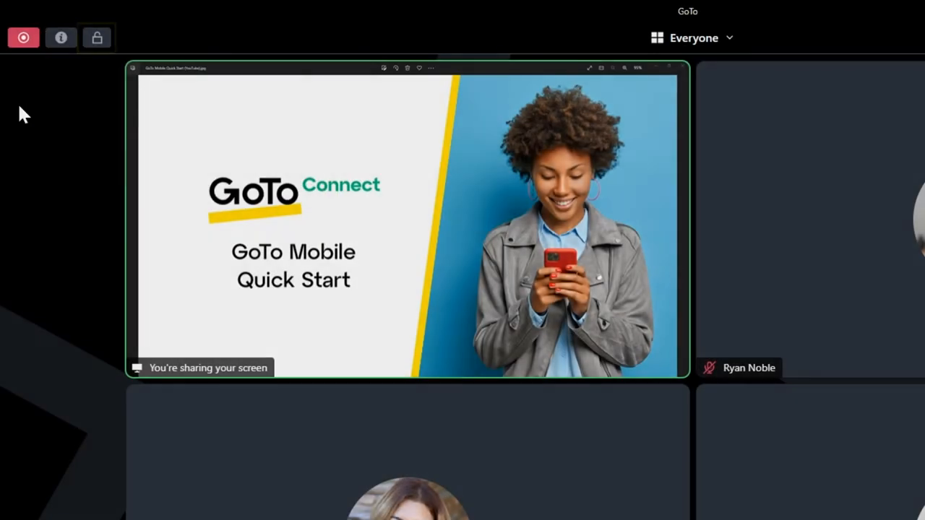
left_click(97, 38)
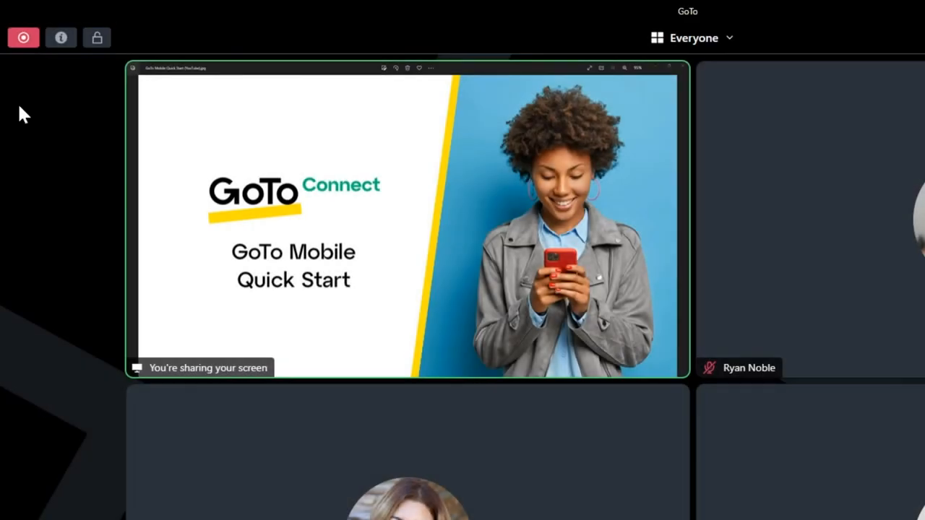
mouse_move(84, 130)
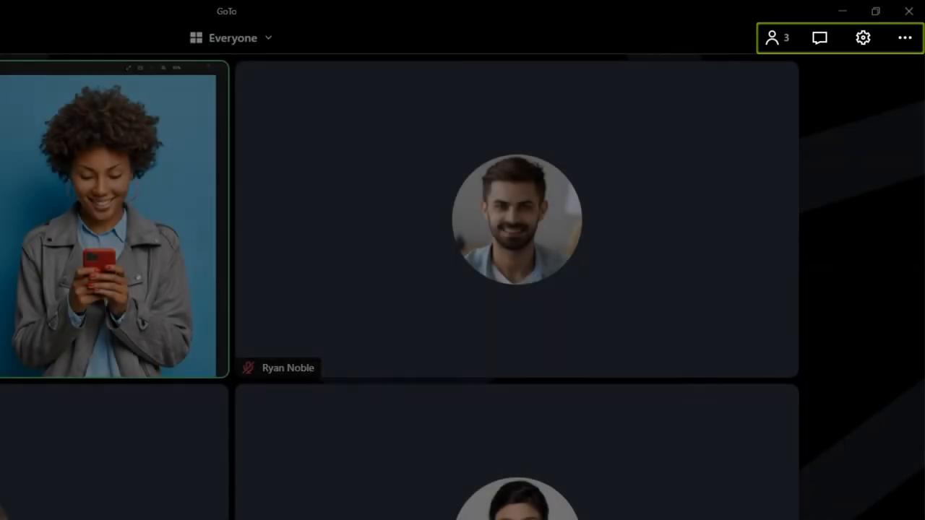
left_click(778, 37)
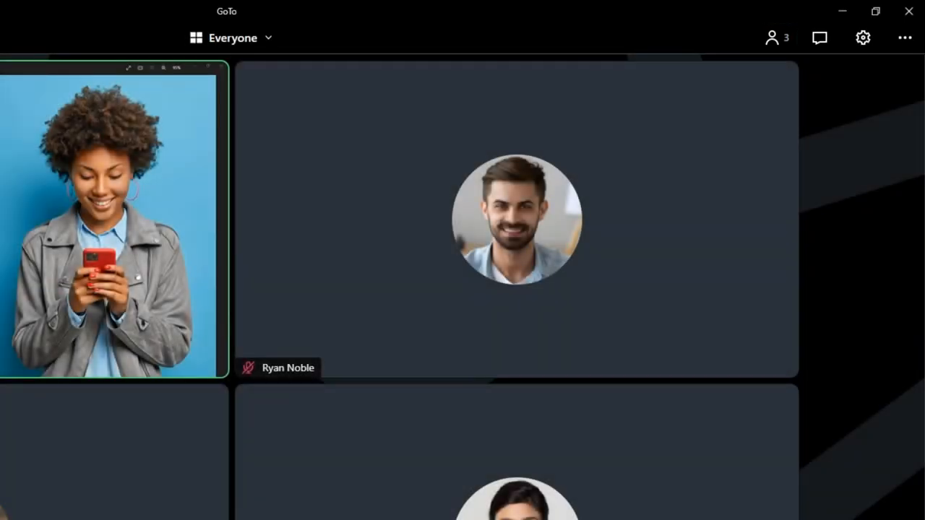
mouse_move(774, 38)
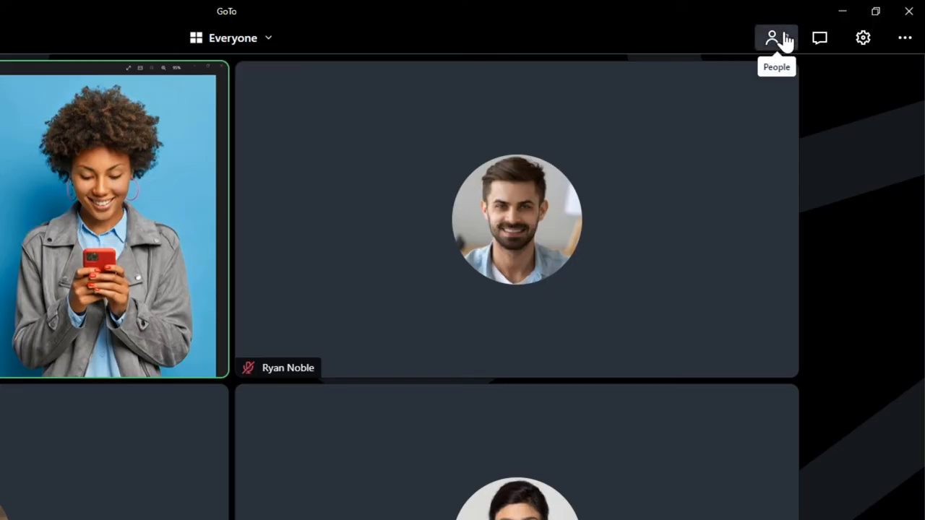
left_click(774, 38)
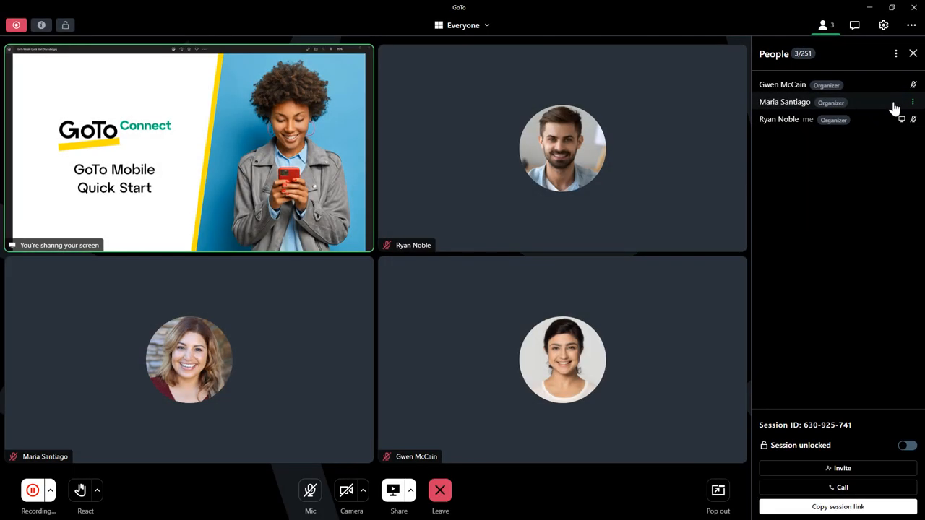
left_click(912, 101)
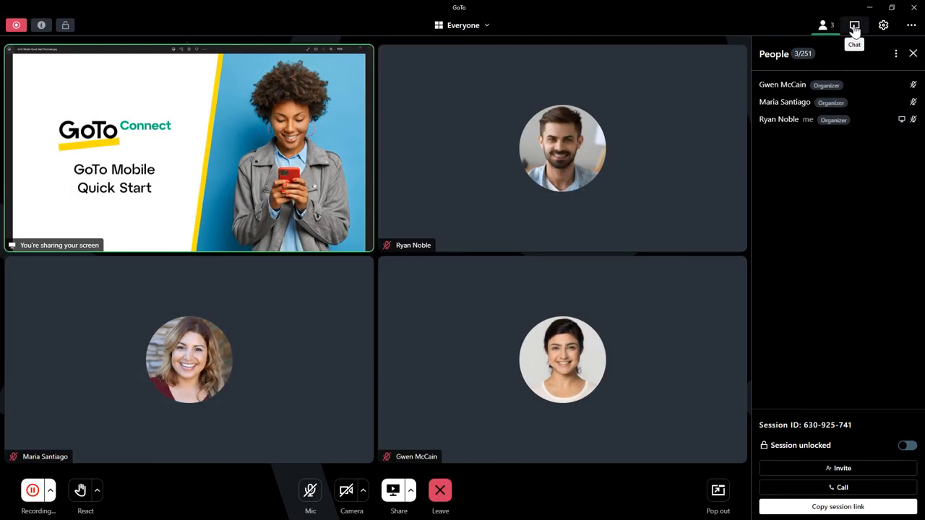
Send 'Welcome to our early morning meeting!' to everyone in the chat.
left_click(855, 26)
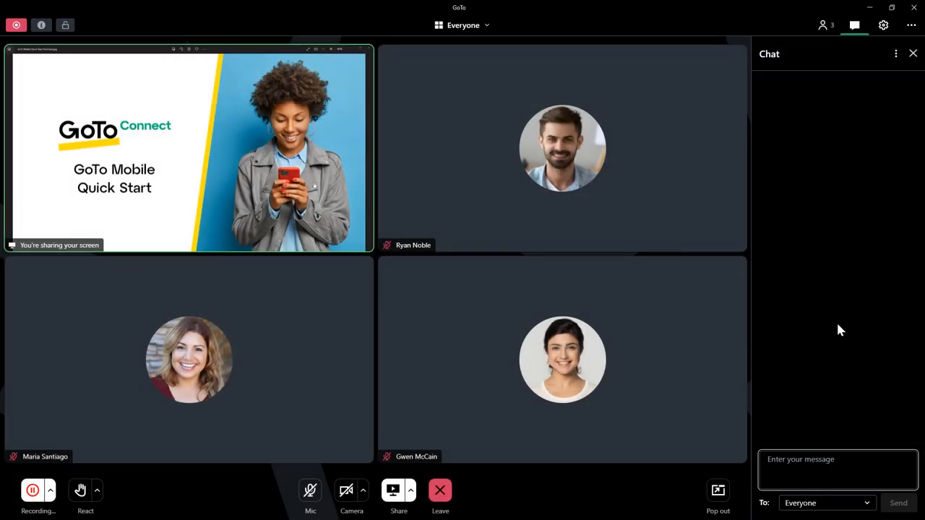
type("Welcome to our early mo")
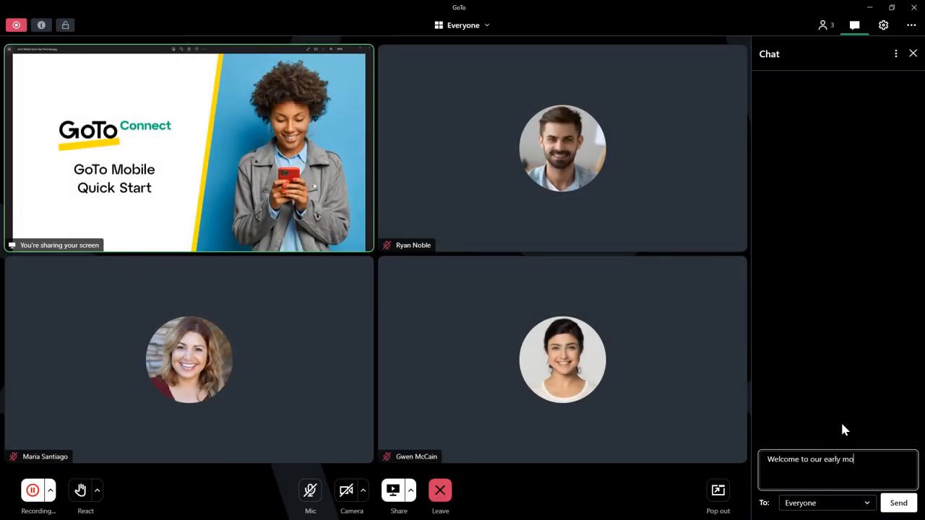
left_click(899, 503)
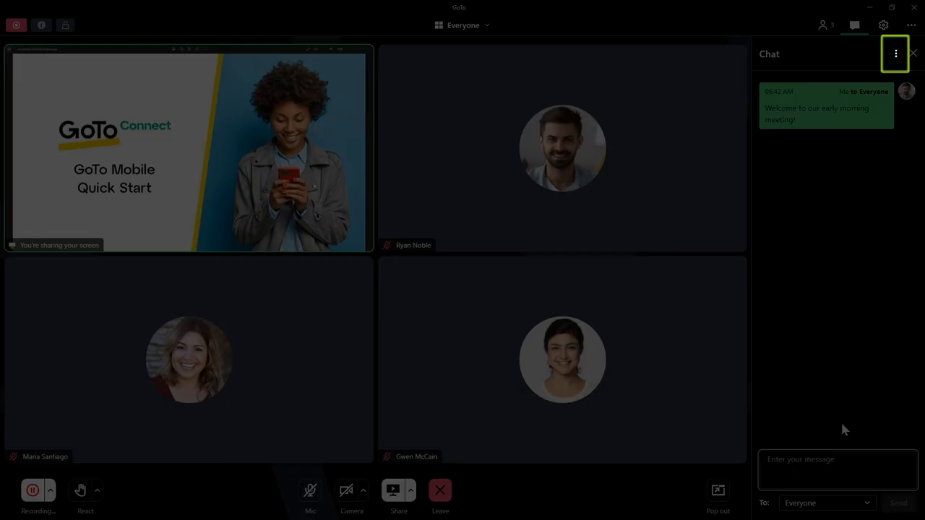
left_click(895, 53)
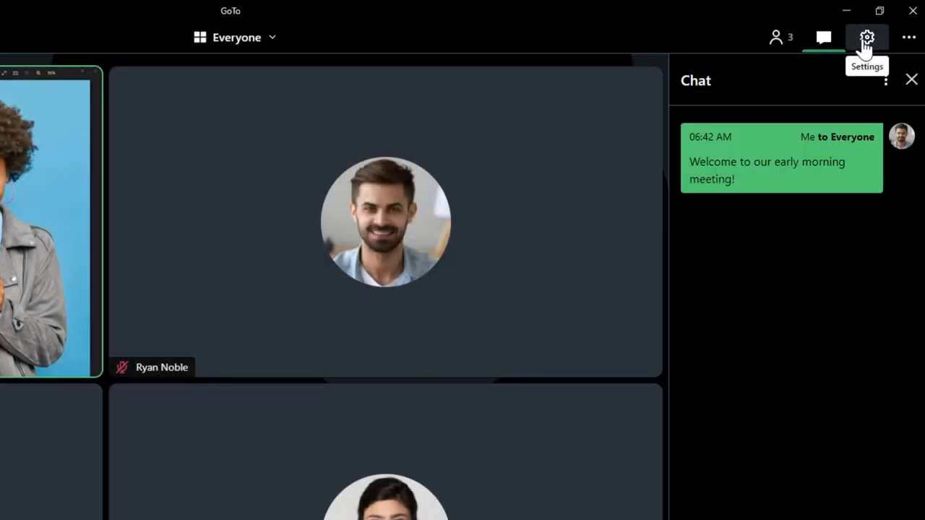
Review the Session settings, then bring up the leave-or-end-session prompt.
left_click(867, 37)
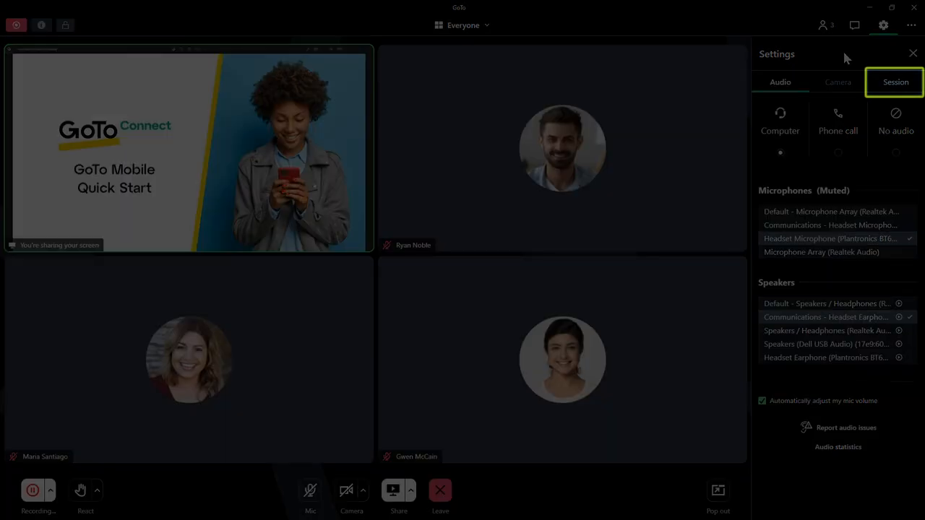
left_click(896, 81)
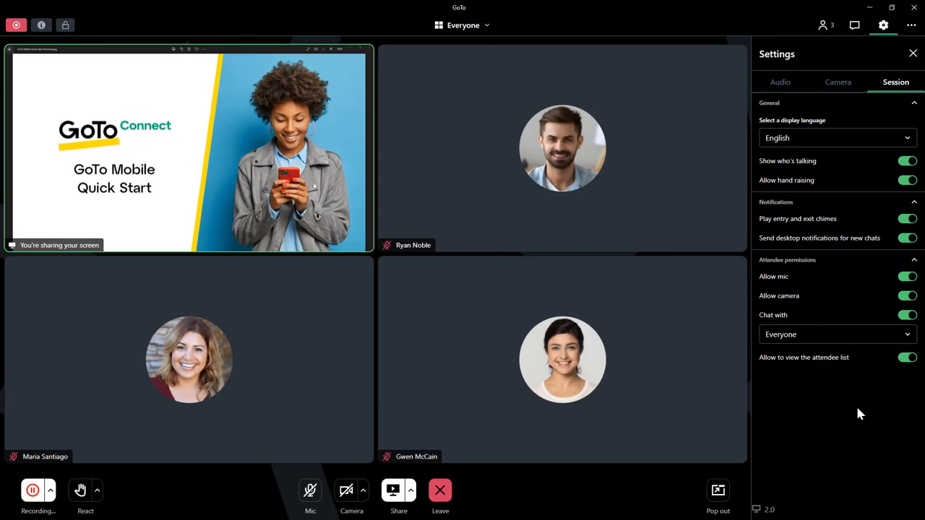
left_click(440, 491)
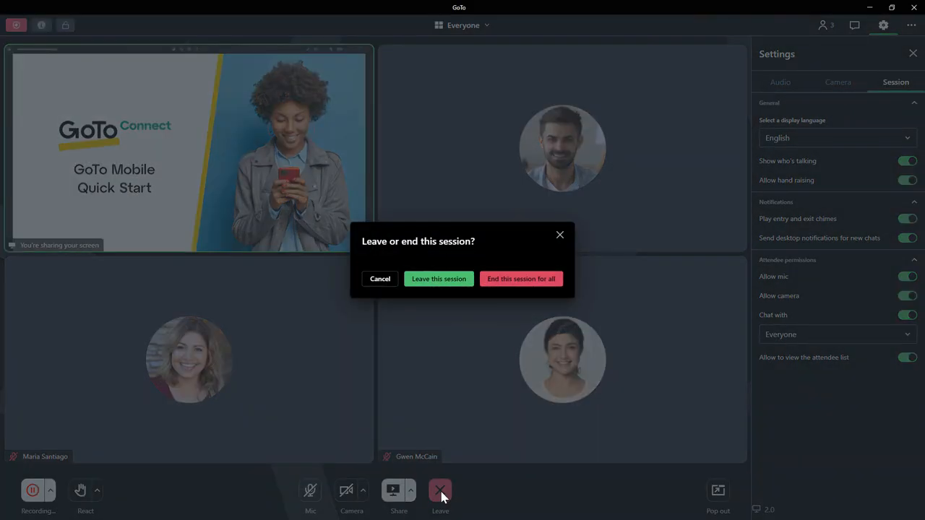